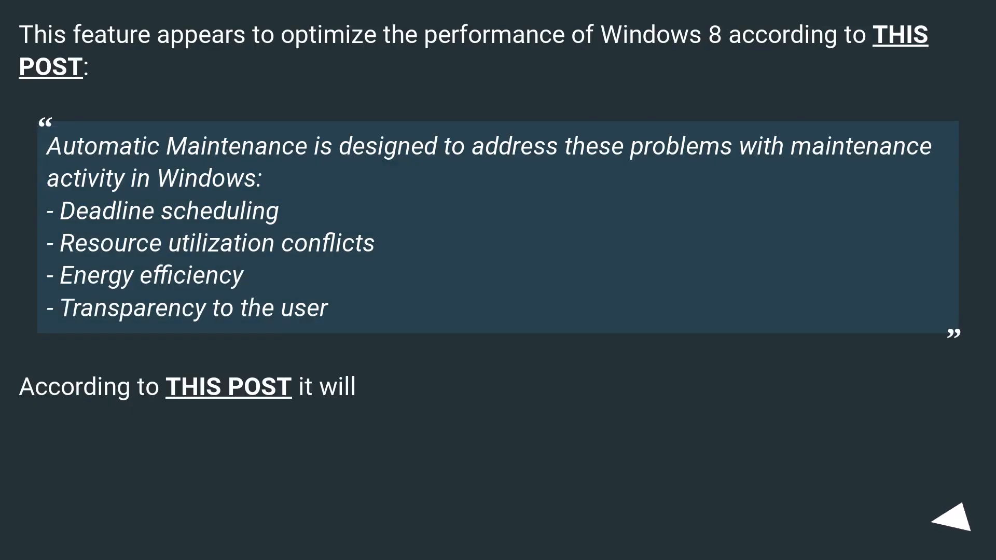
{"action": "left_click", "coordinate": [946, 524]}
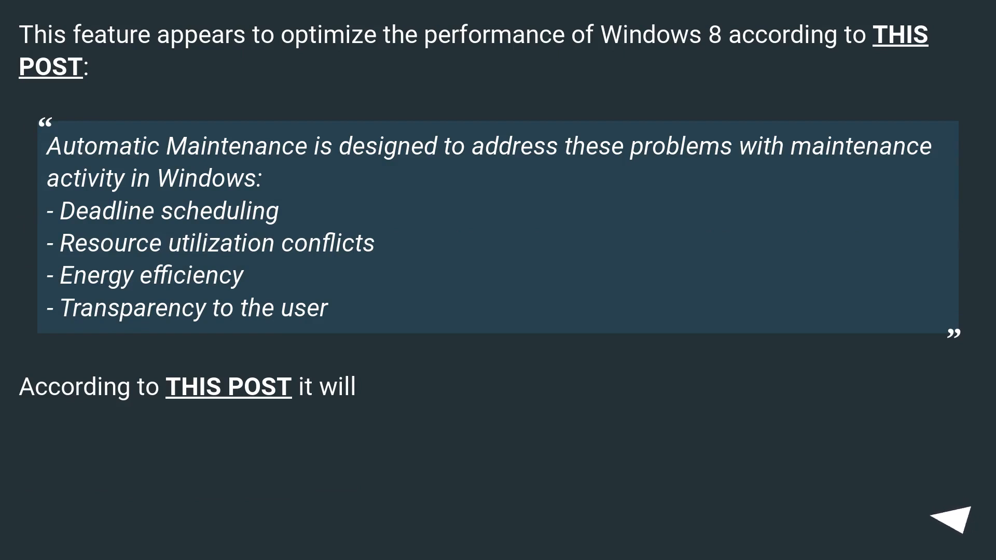
{"action": "left_click", "coordinate": [947, 517]}
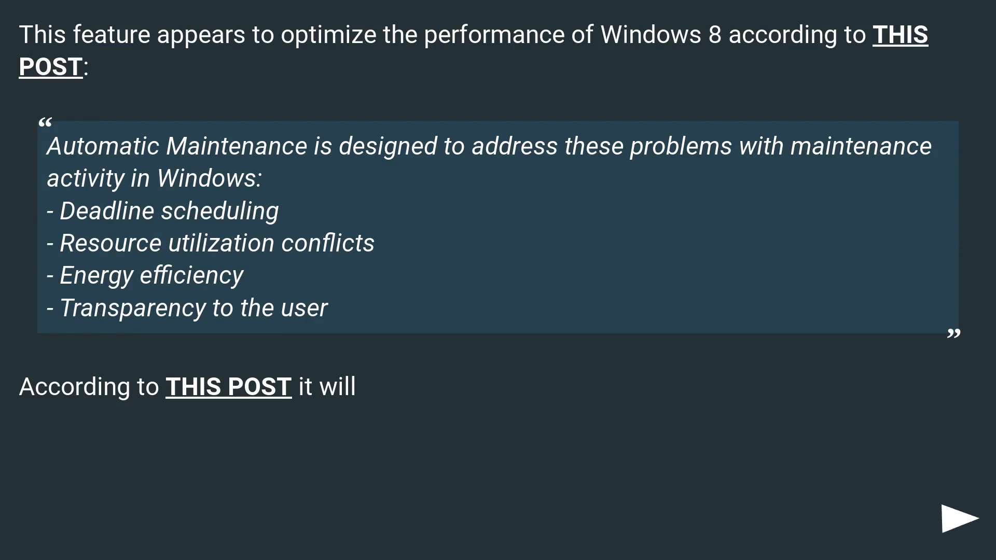
{"action": "left_click", "coordinate": [946, 520]}
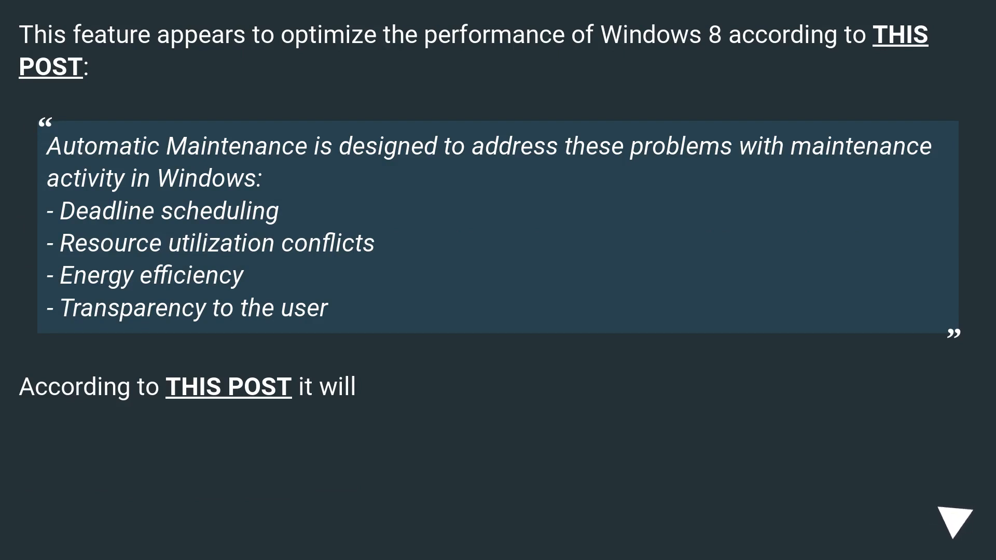
{"action": "left_click", "coordinate": [958, 520]}
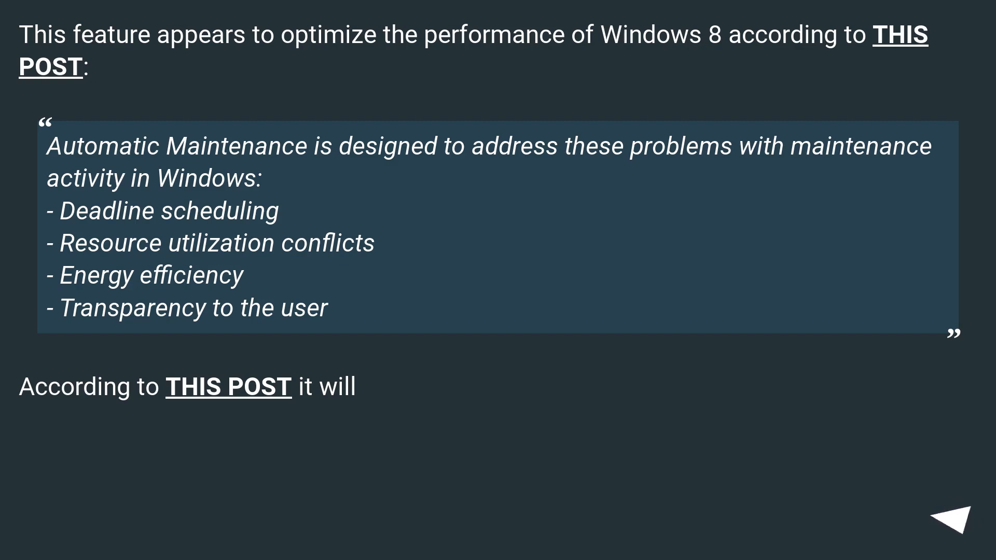
{"action": "left_click", "coordinate": [957, 518]}
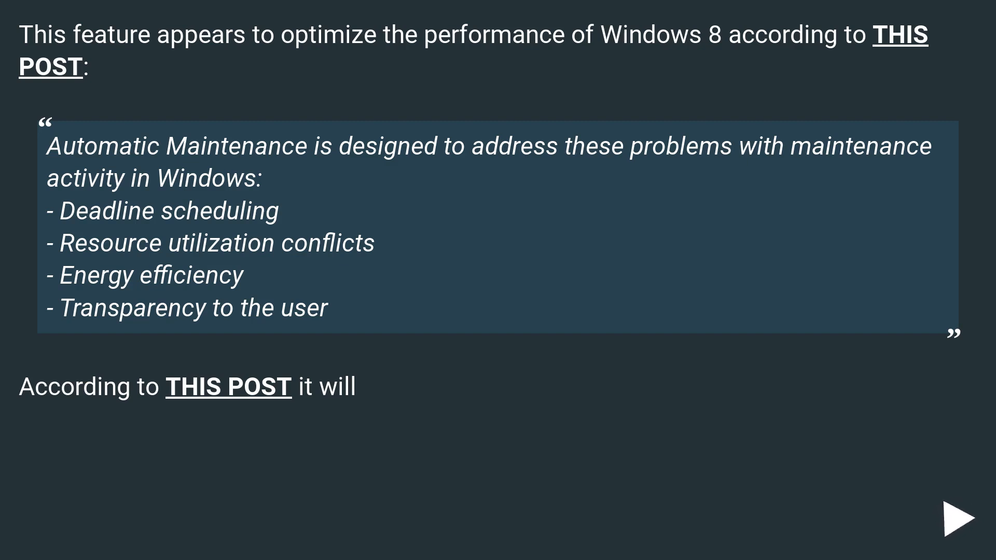
{"action": "left_click", "coordinate": [958, 517]}
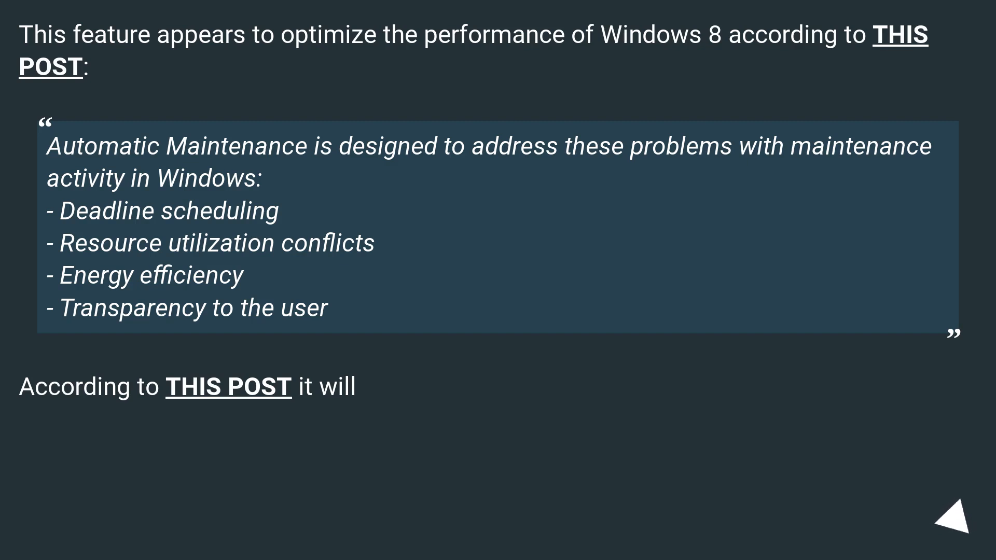
{"action": "left_click", "coordinate": [958, 522]}
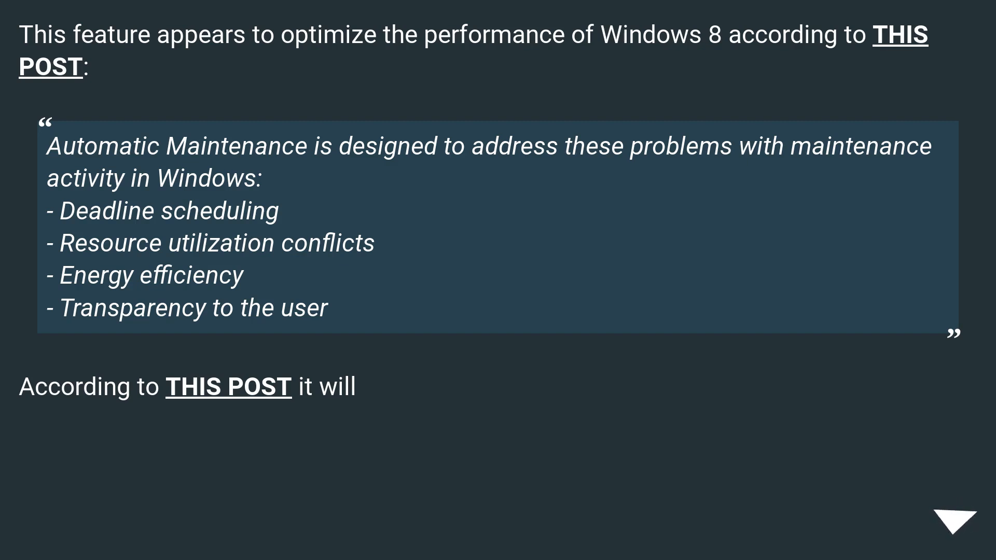
{"action": "left_click", "coordinate": [965, 516]}
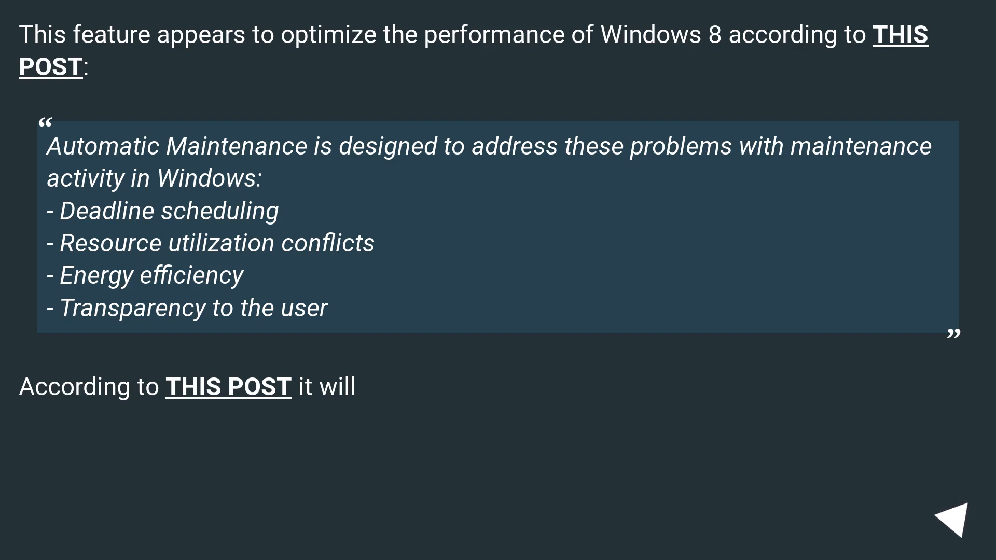
{"action": "left_click", "coordinate": [945, 515]}
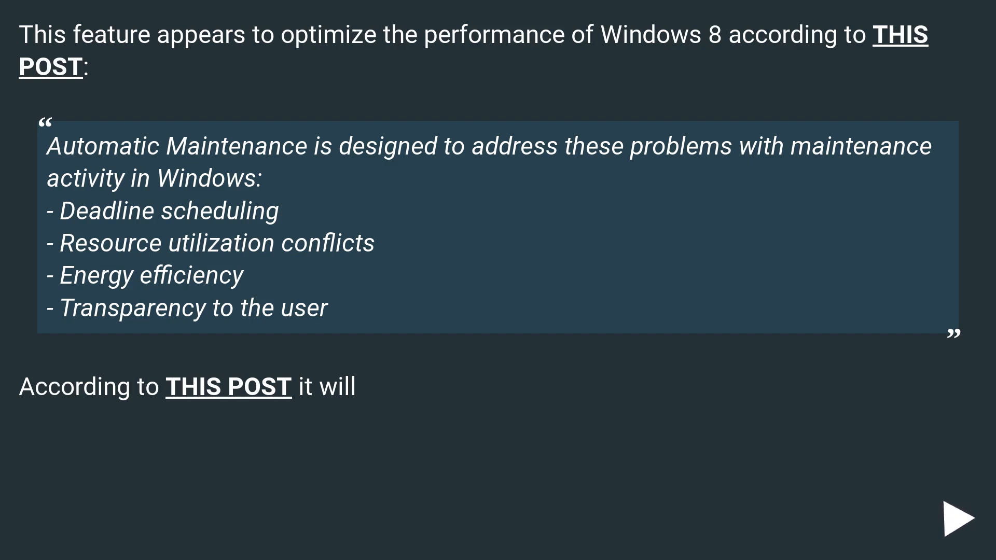